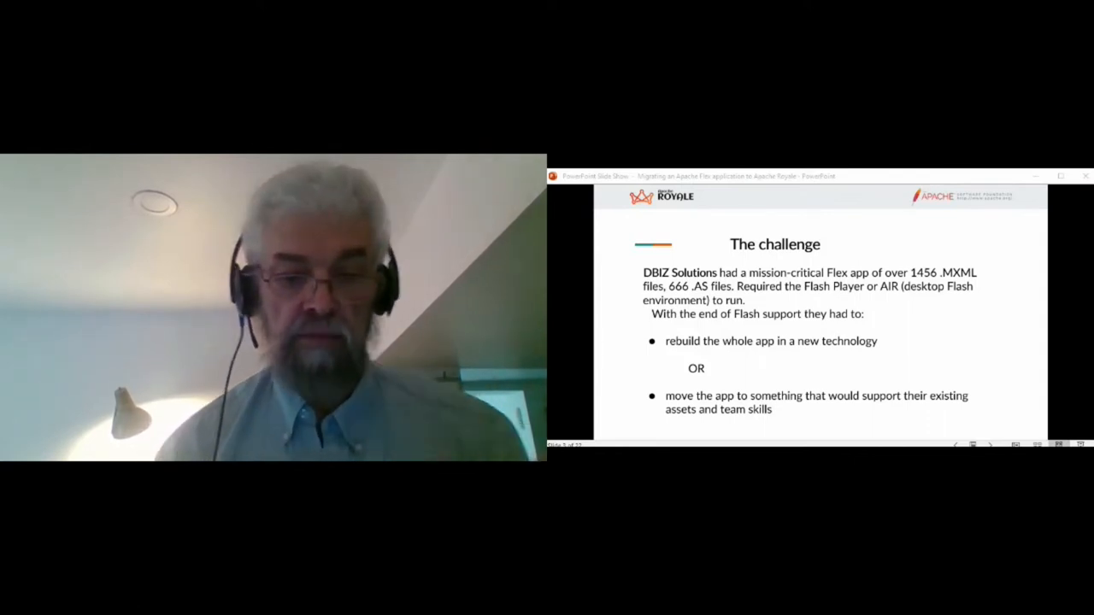
mouse_move(993, 330)
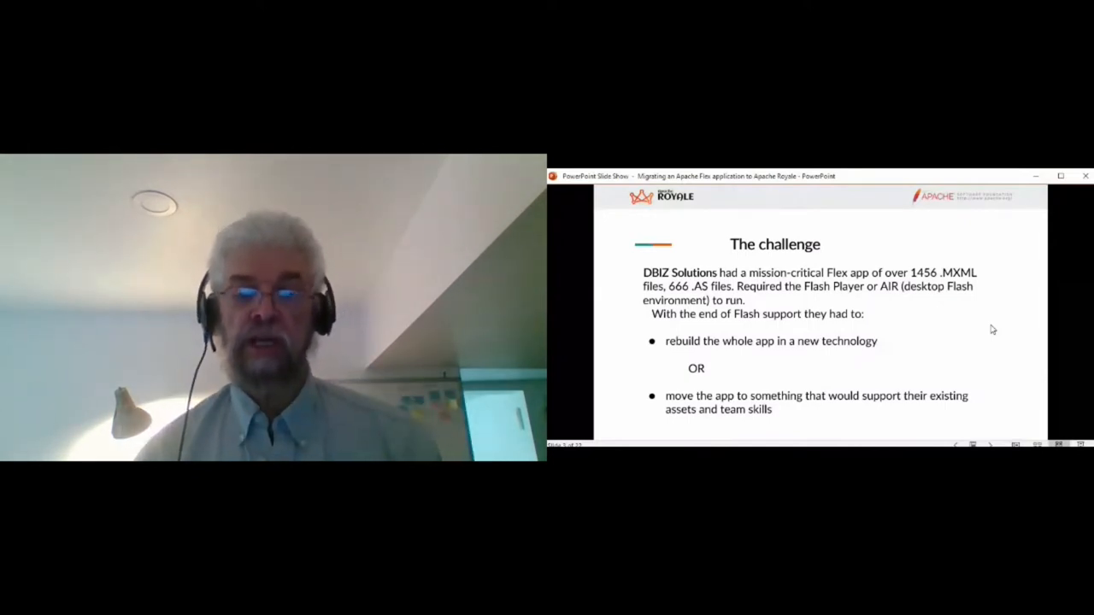
mouse_move(886, 378)
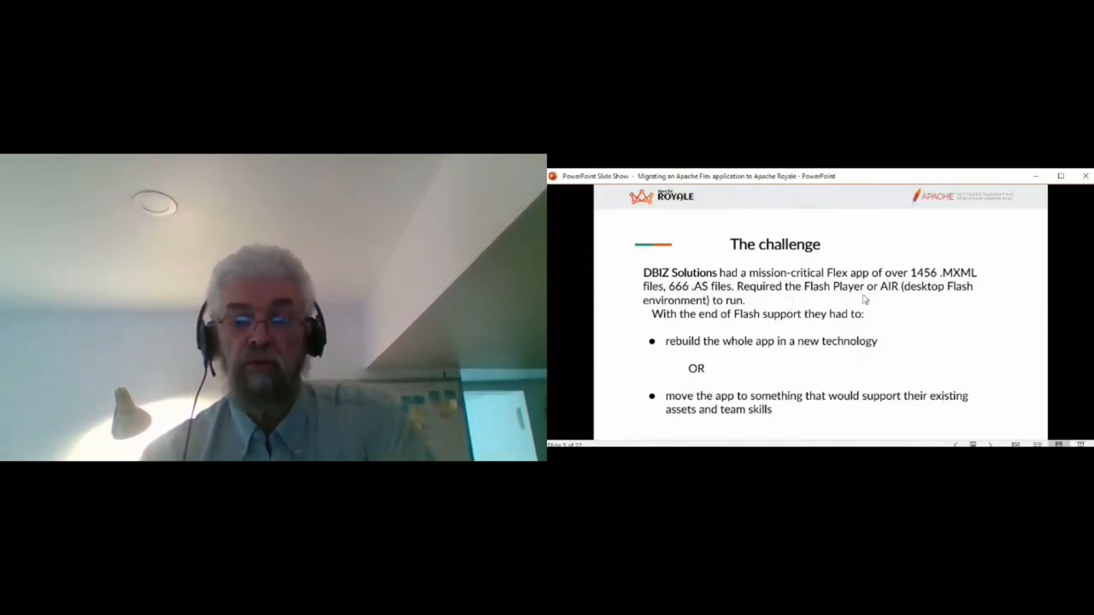
mouse_move(940, 320)
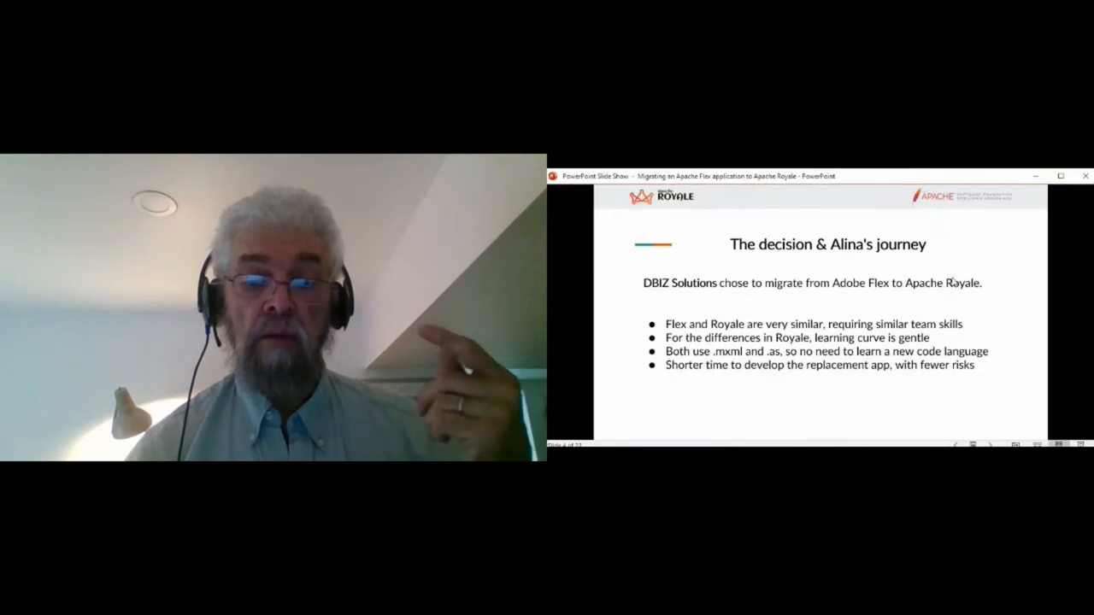
mouse_move(944, 255)
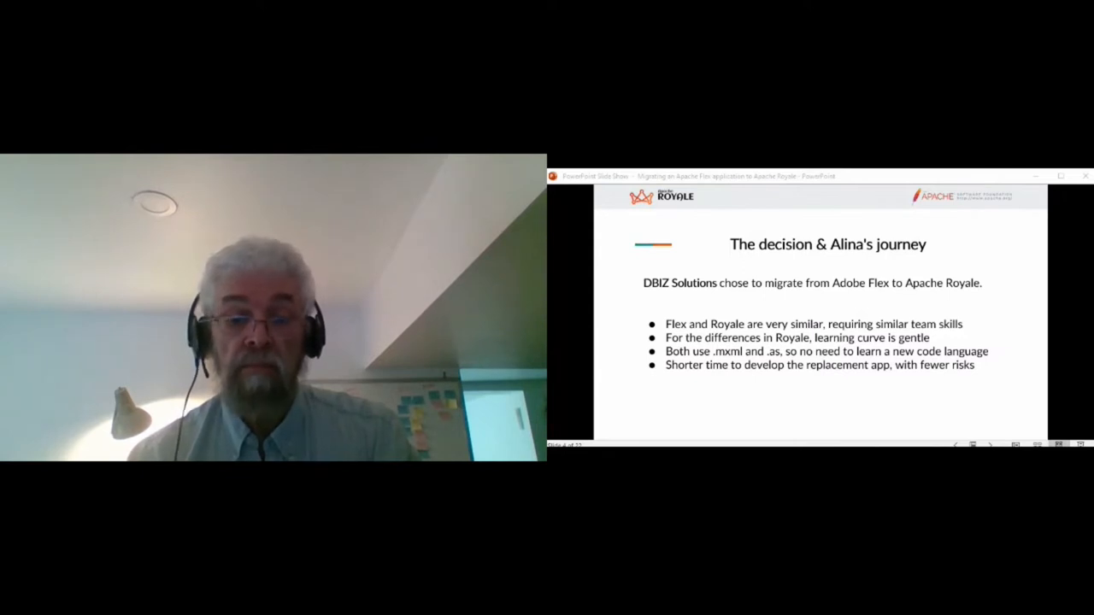
mouse_move(888, 179)
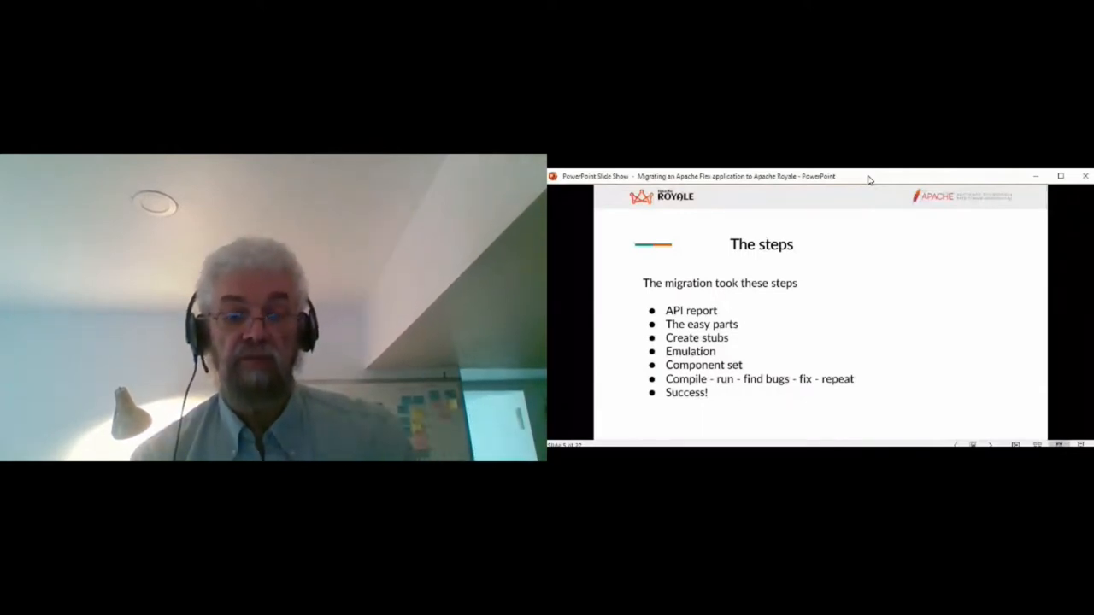
mouse_move(884, 178)
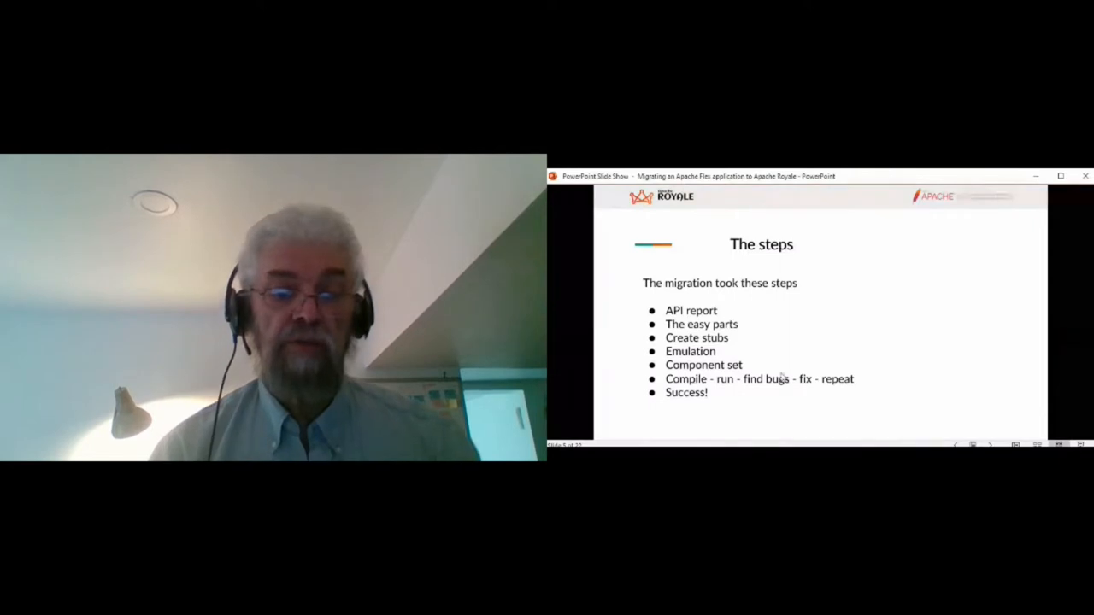
mouse_move(906, 358)
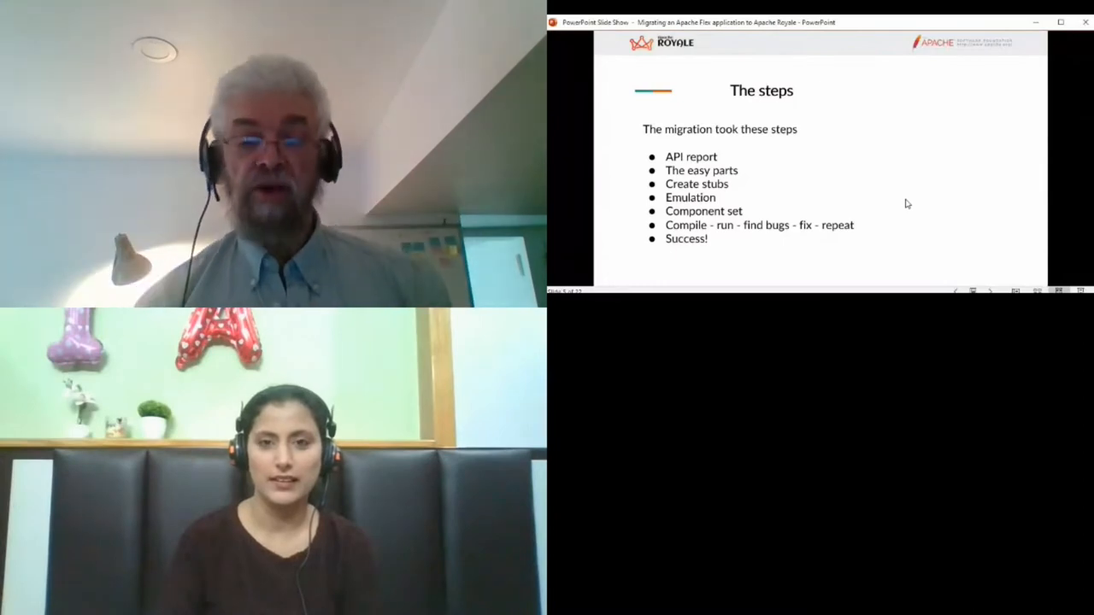
mouse_move(876, 41)
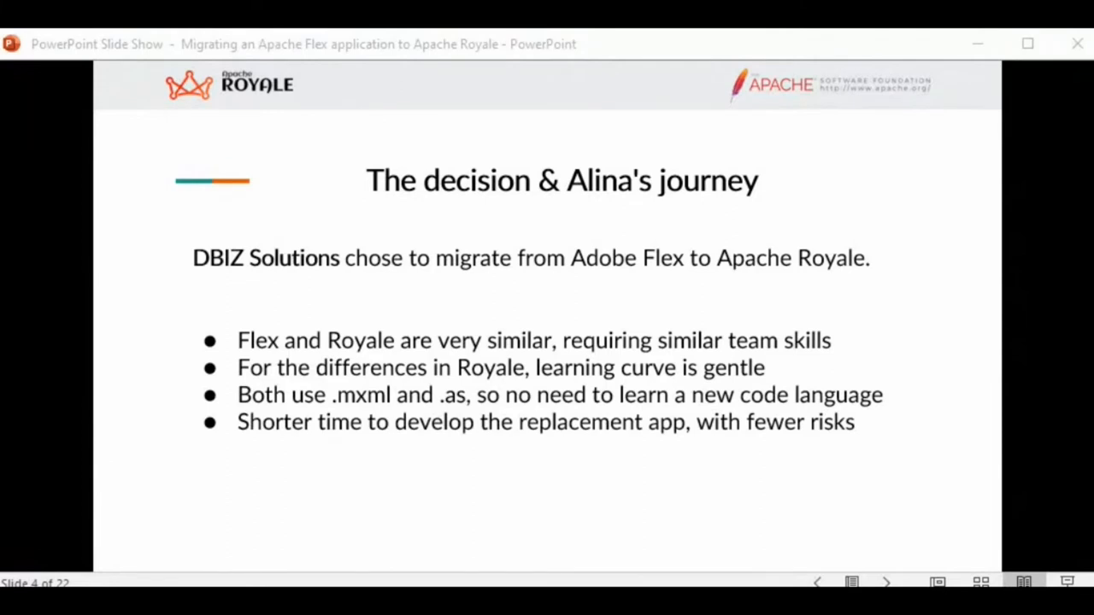
mouse_move(901, 85)
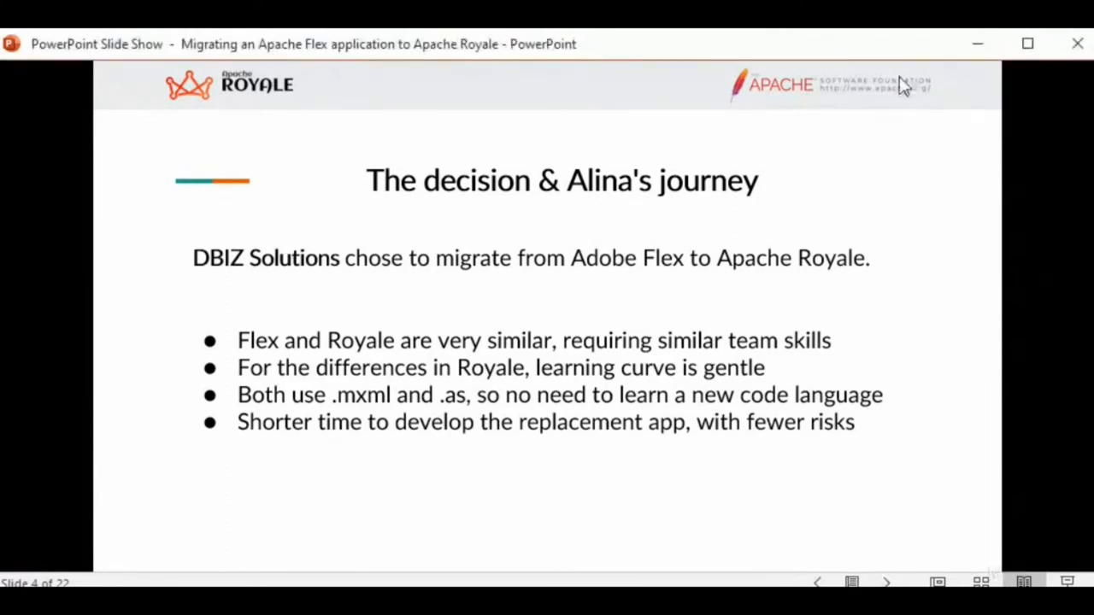
mouse_move(861, 54)
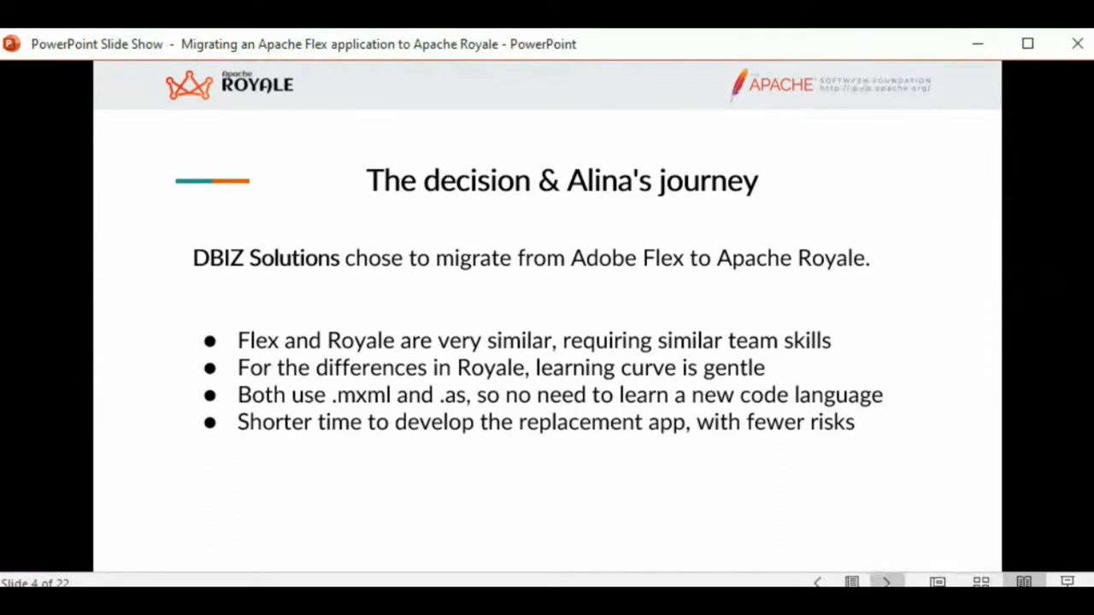
Advance the slide show past 'The steps' to slide 6, 'API report'
key("right")
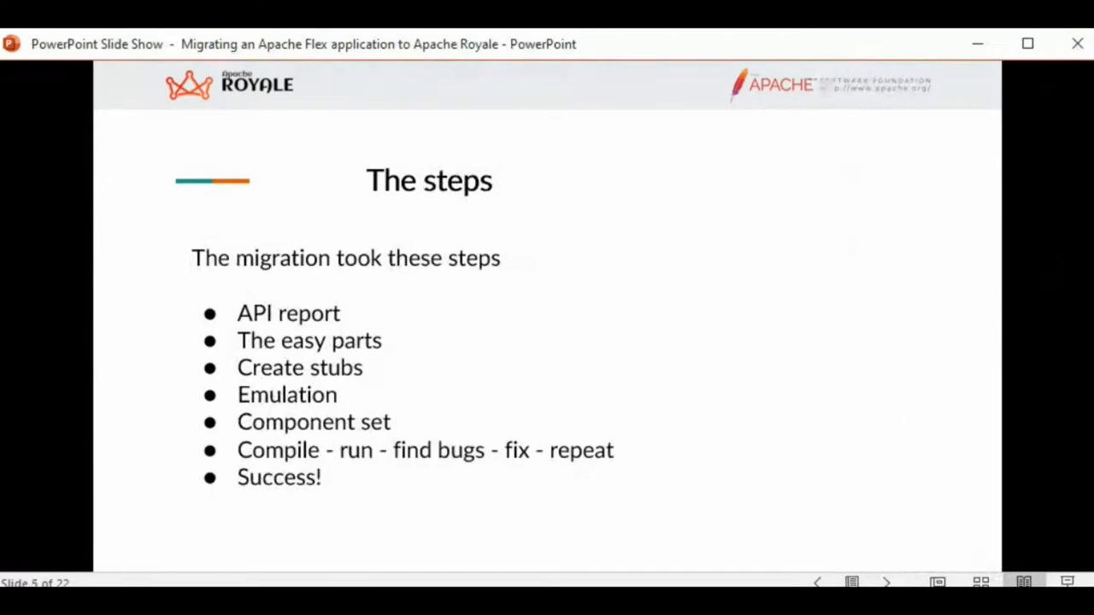
mouse_move(730, 50)
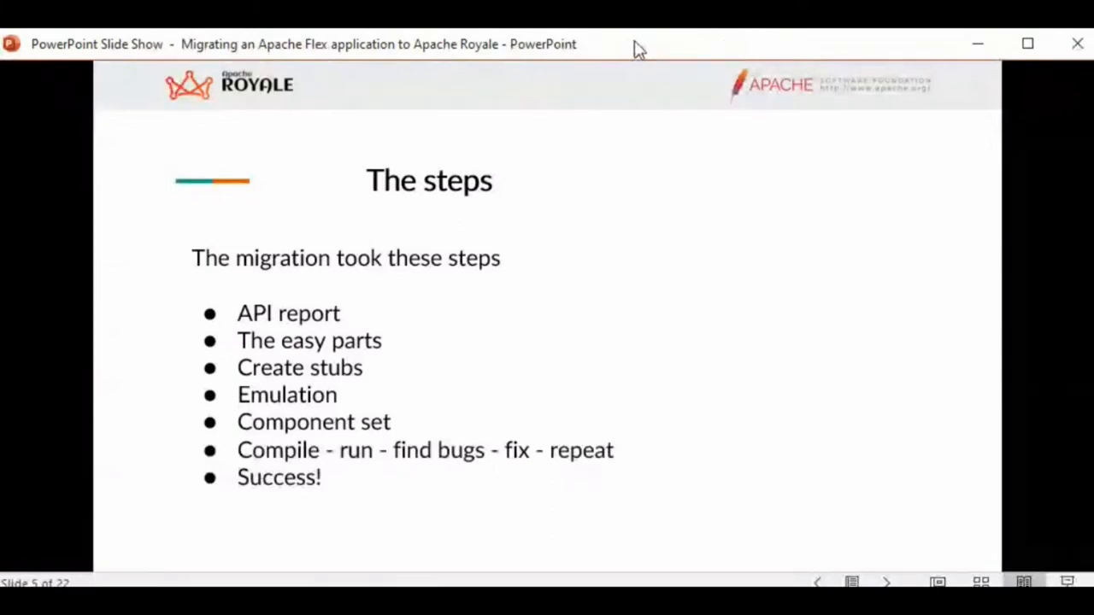
mouse_move(940, 231)
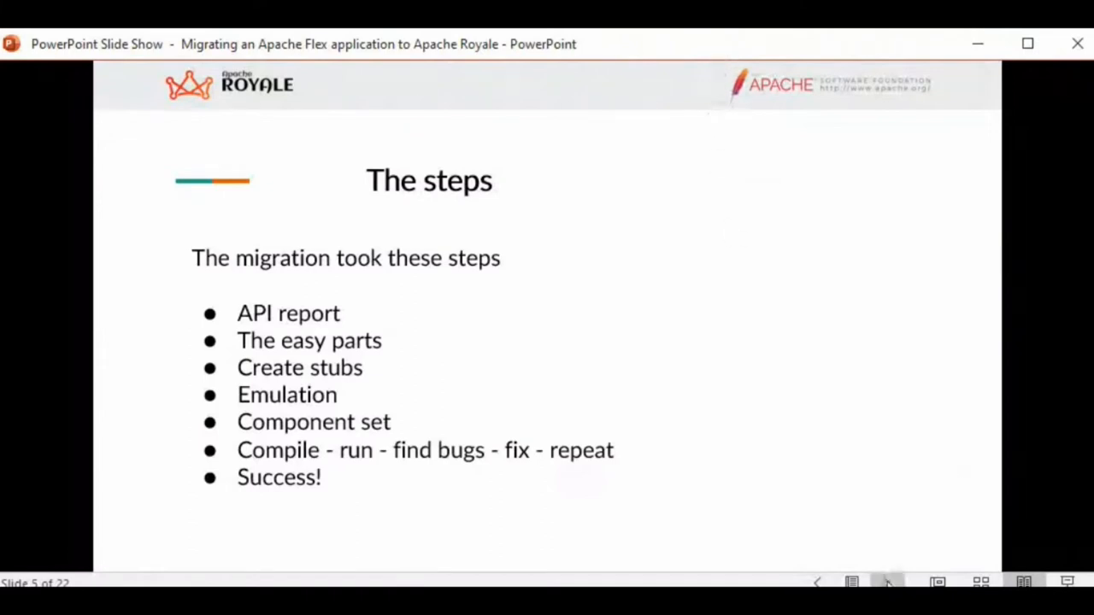
mouse_move(888, 581)
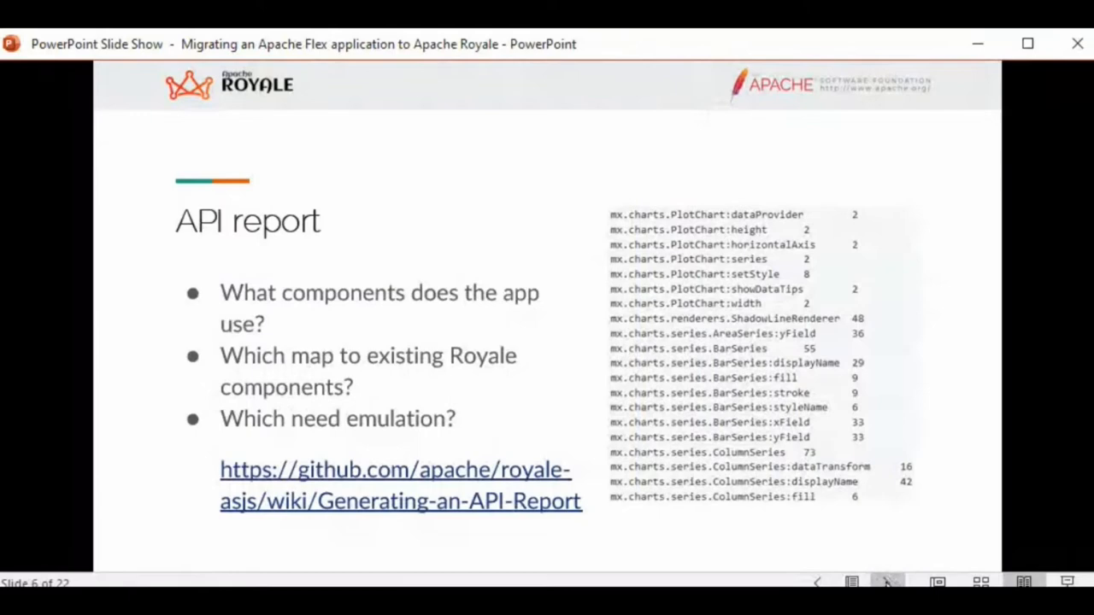
Advance to slide 7, 'The easy parts', on namespace and tag changes
left_click(887, 582)
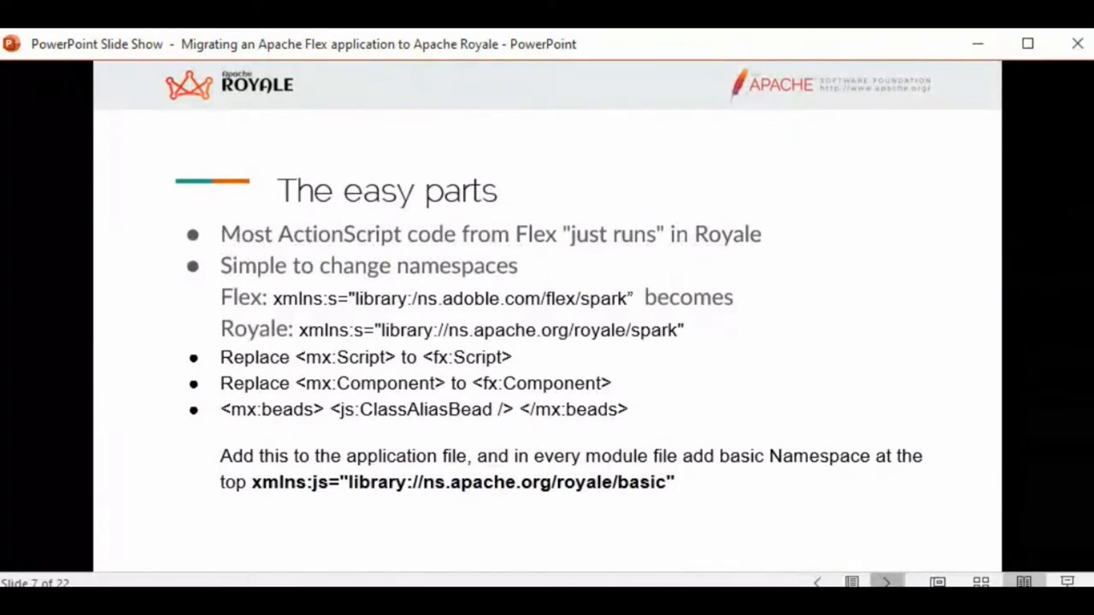
Advance to slide 8, 'Less easy', mapping Flash classes to Royale equivalents
left_click(886, 582)
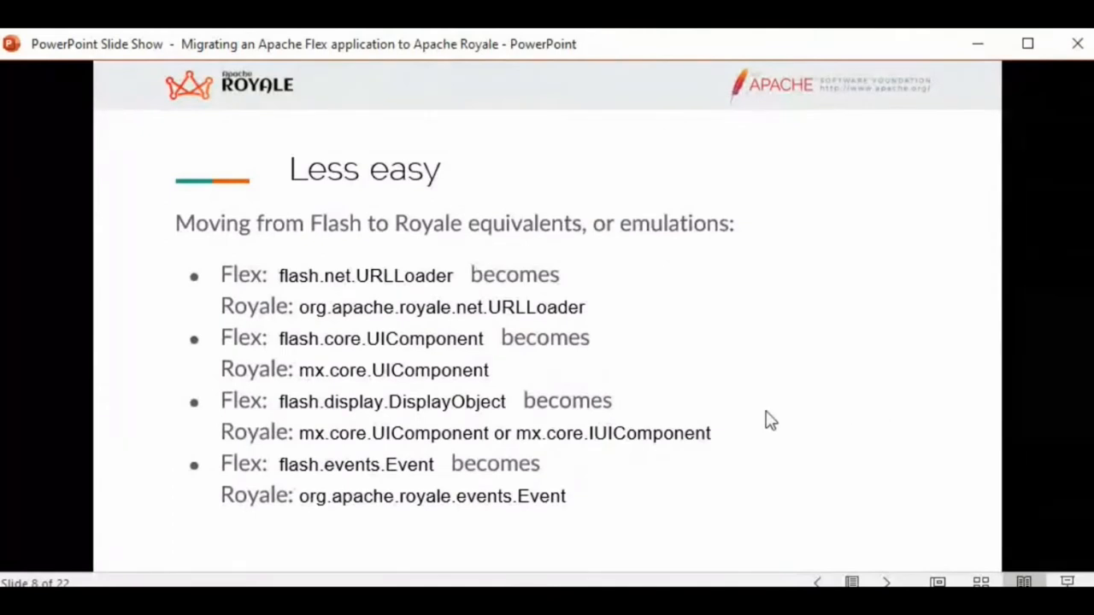
mouse_move(793, 502)
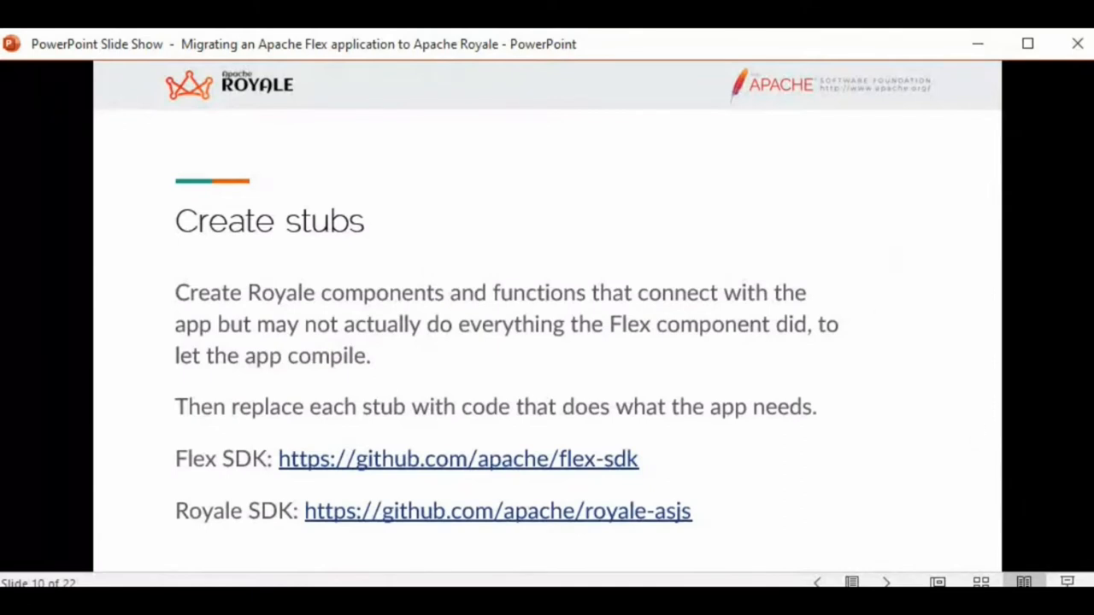
mouse_move(887, 582)
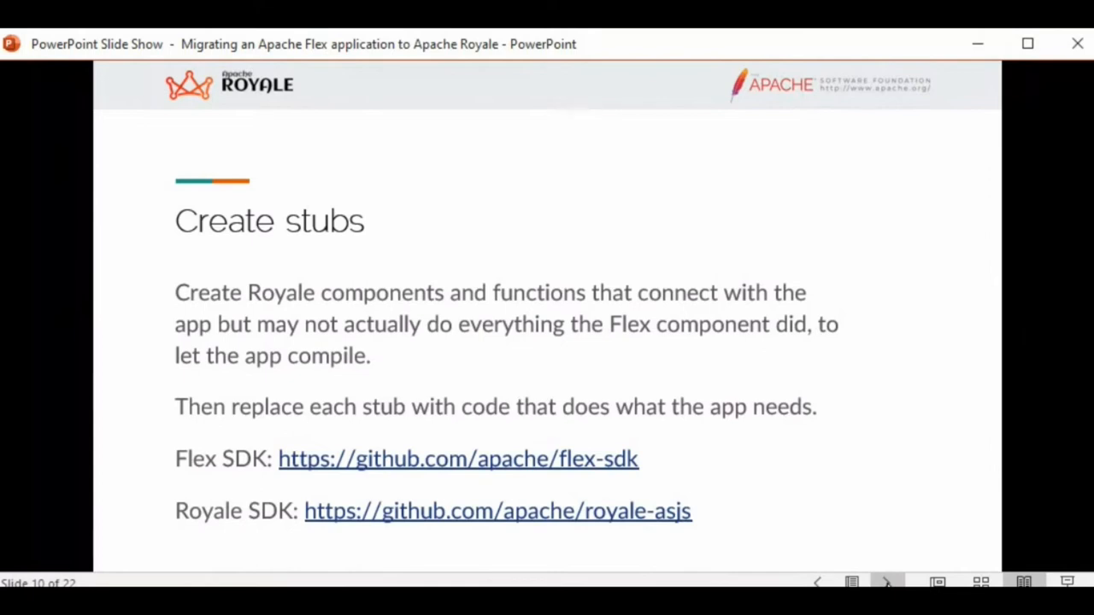
Advance to slide 11, 'Emulation', on building equivalent Royale components
left_click(886, 582)
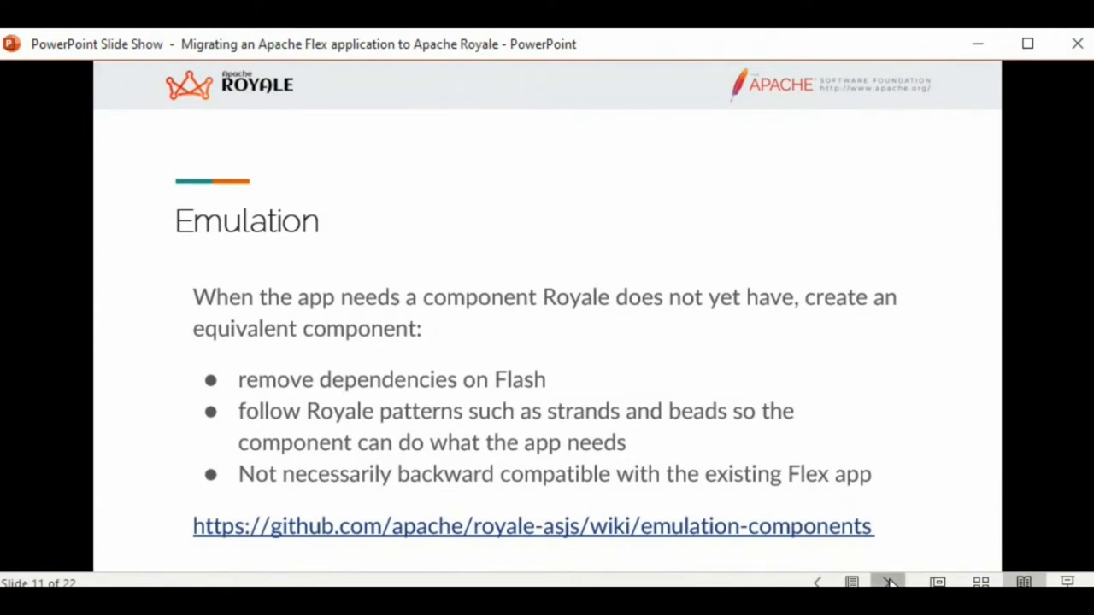
Move through 'Component sets' to slide 13, 'Compile - run - find bugs - fix - repeat'
left_click(887, 582)
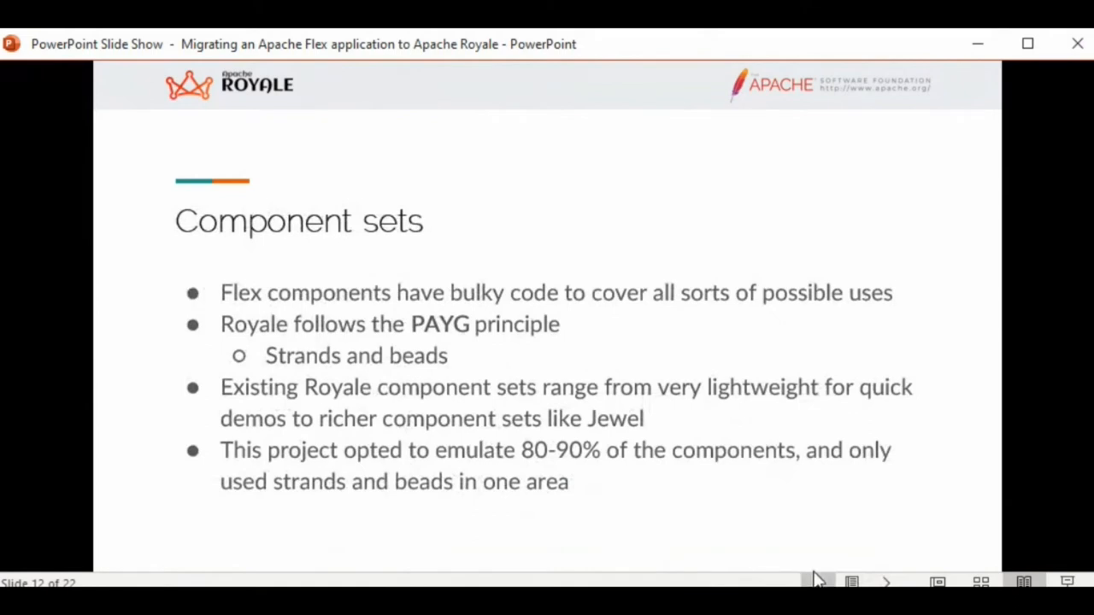
left_click(818, 582)
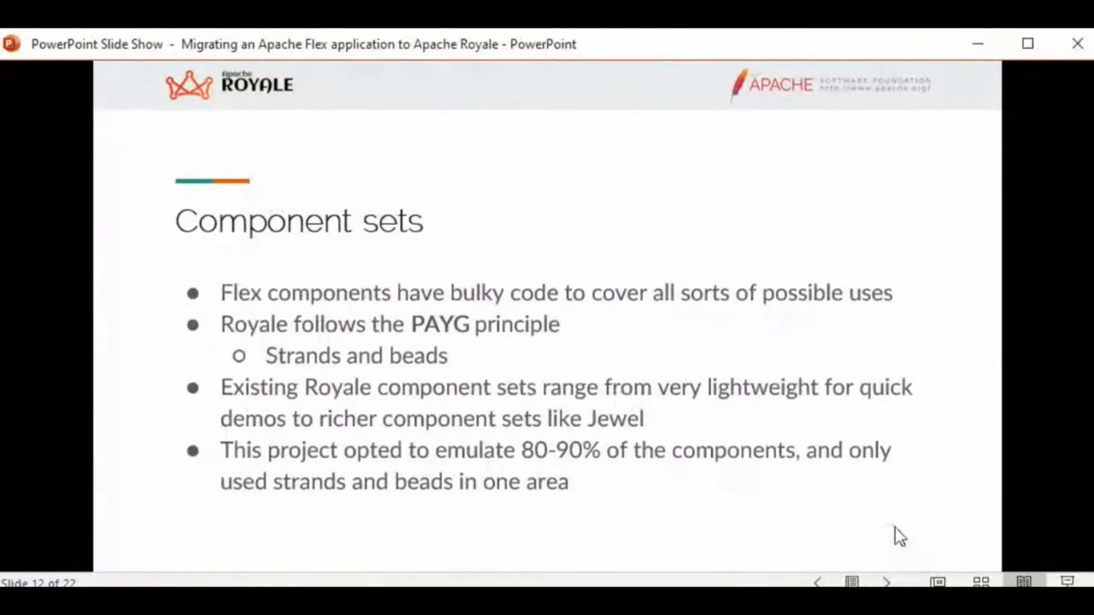
mouse_move(898, 514)
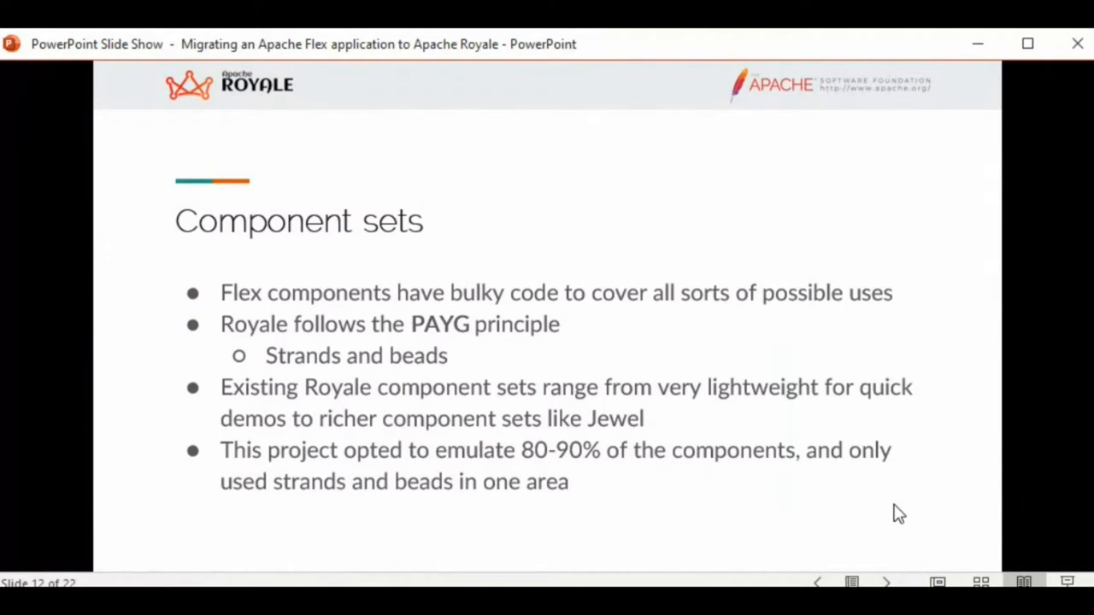
mouse_move(891, 51)
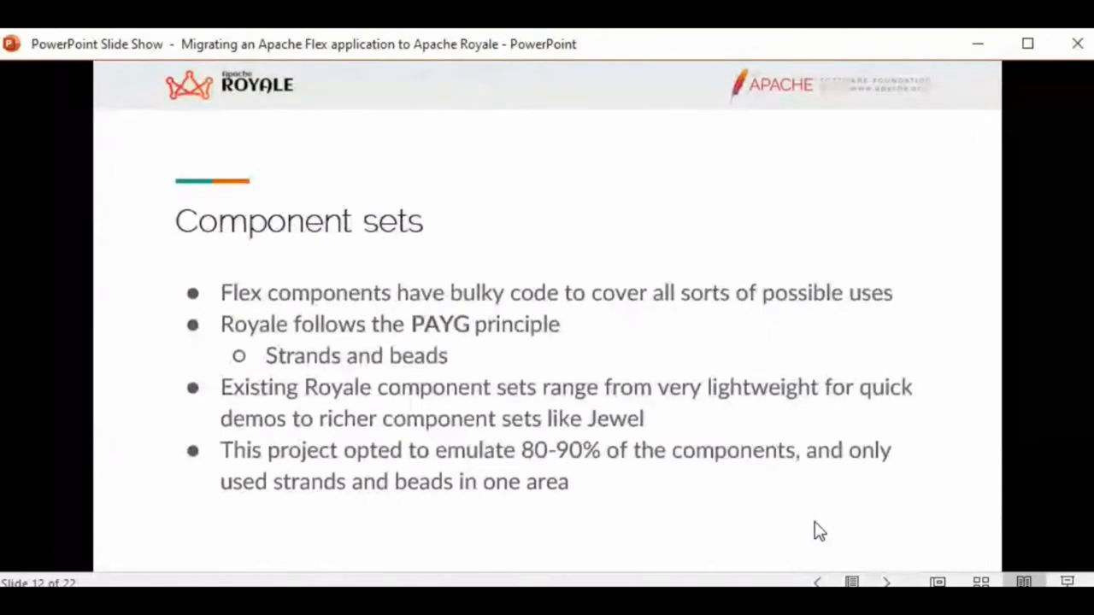
mouse_move(942, 375)
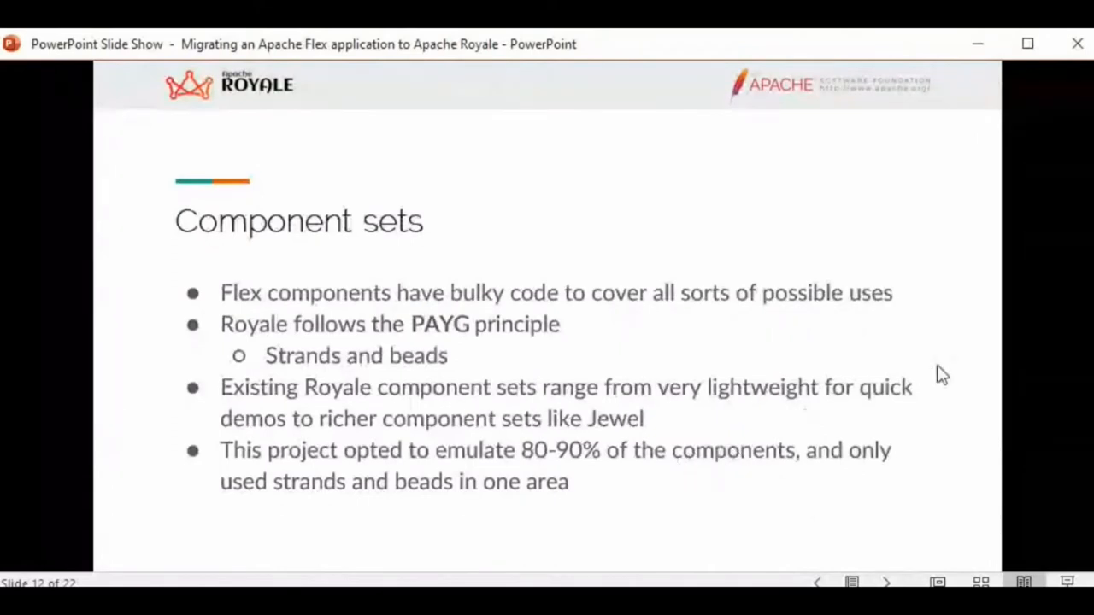
key("right")
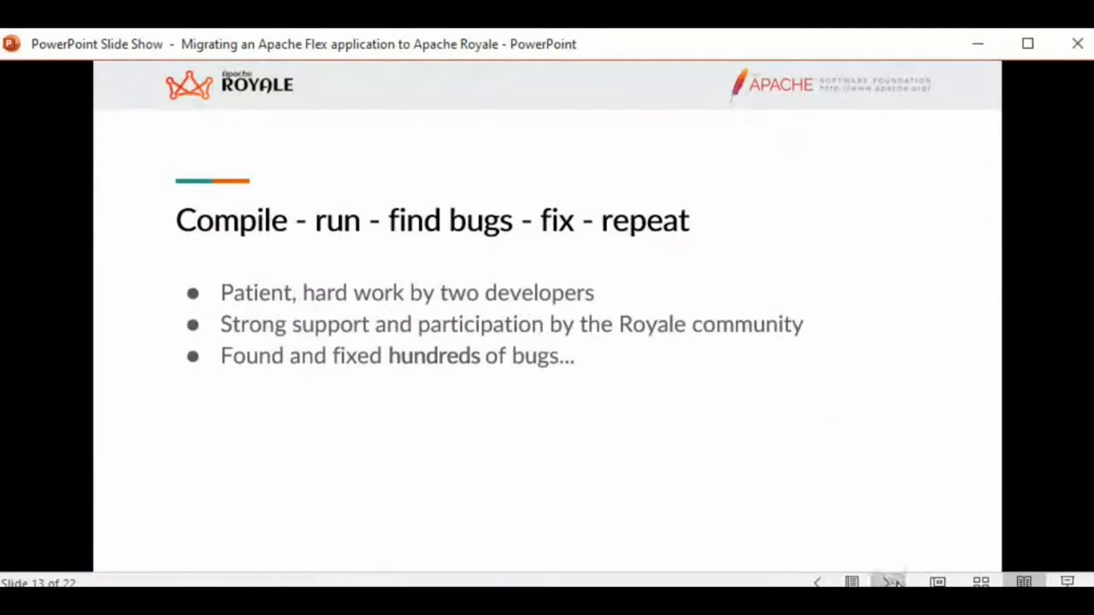
Advance to slide 14, 'Bug: Problem with the dropdown menu'
left_click(886, 582)
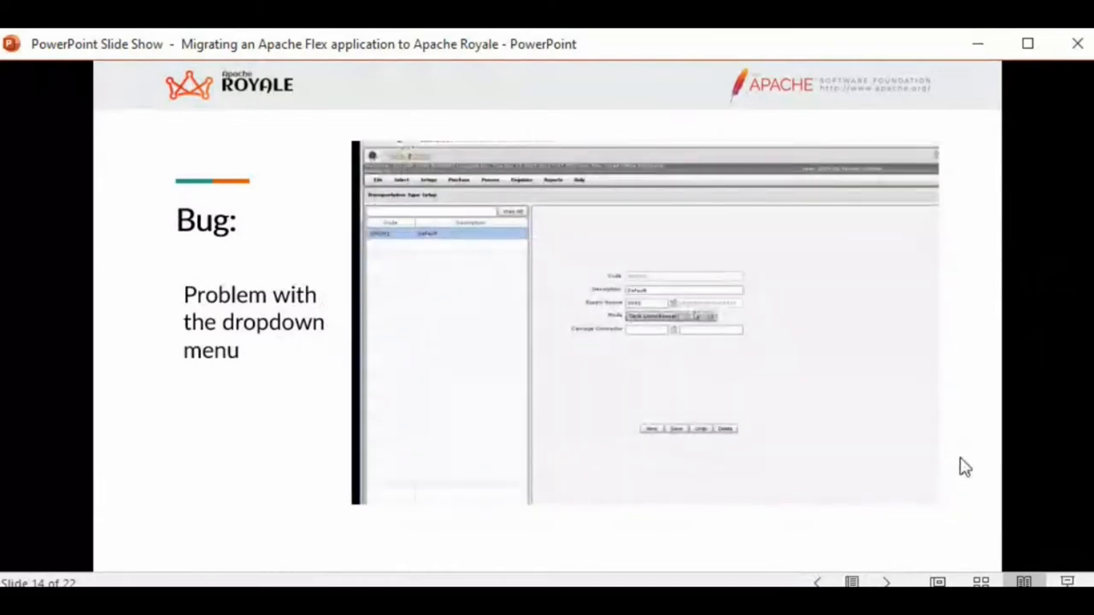
left_click(673, 316)
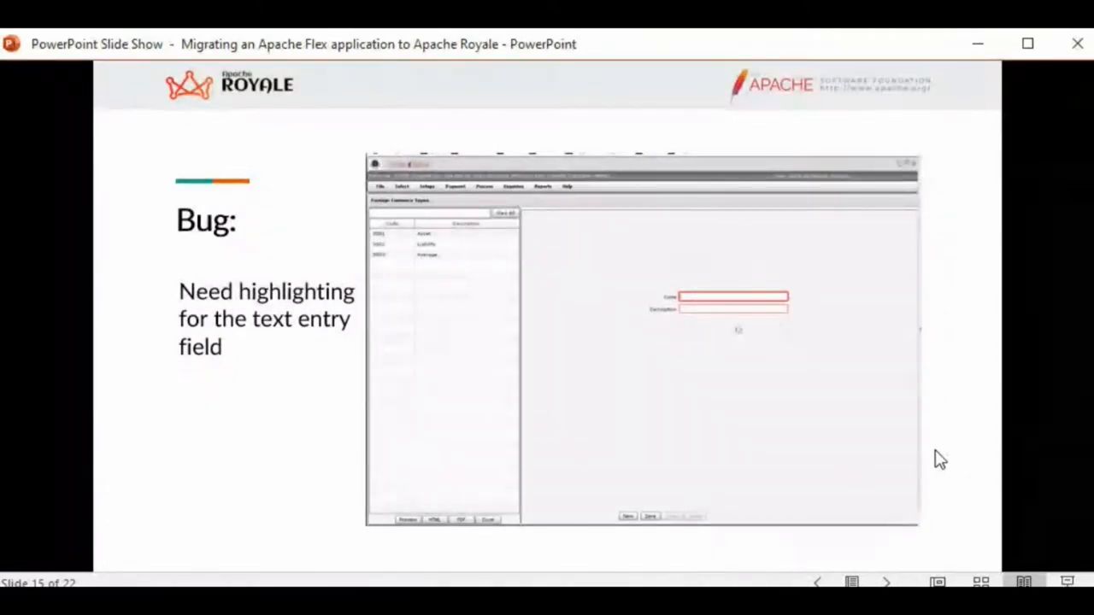
mouse_move(851, 442)
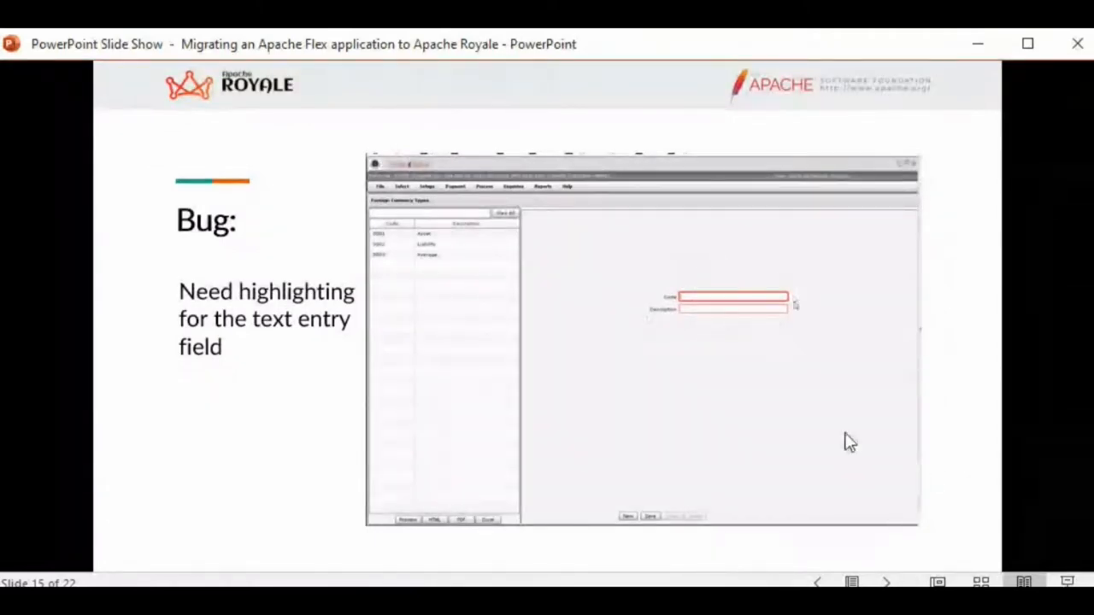
mouse_move(878, 415)
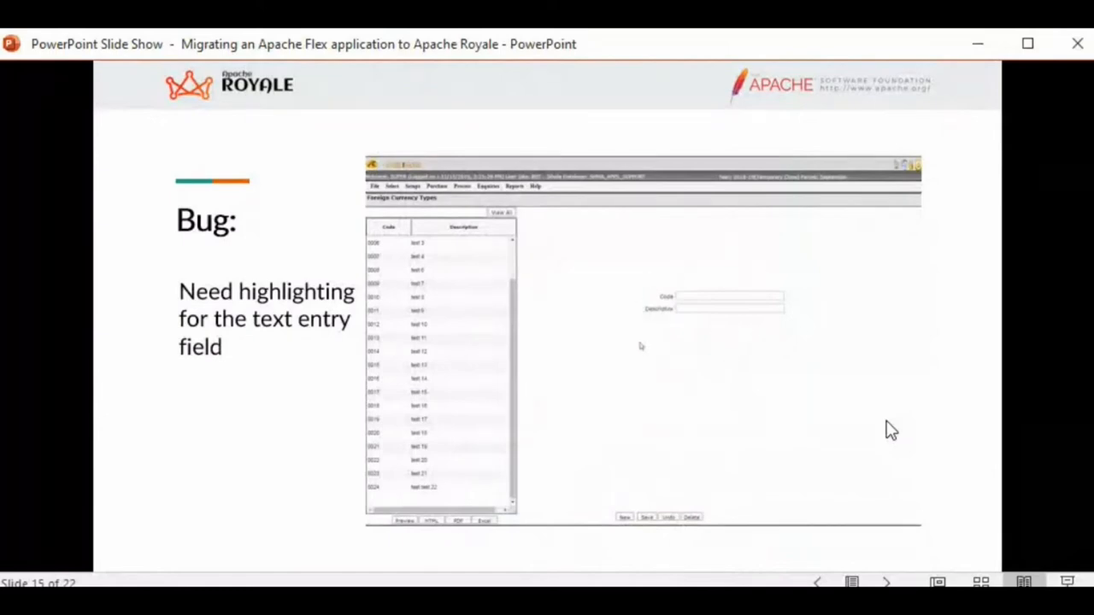
mouse_move(893, 440)
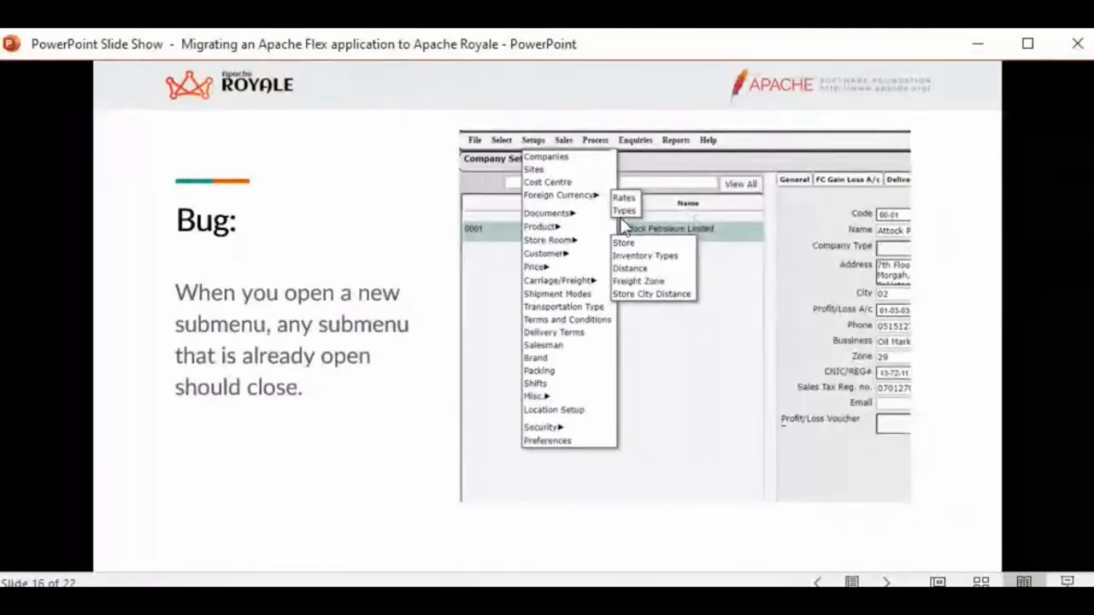
mouse_move(881, 555)
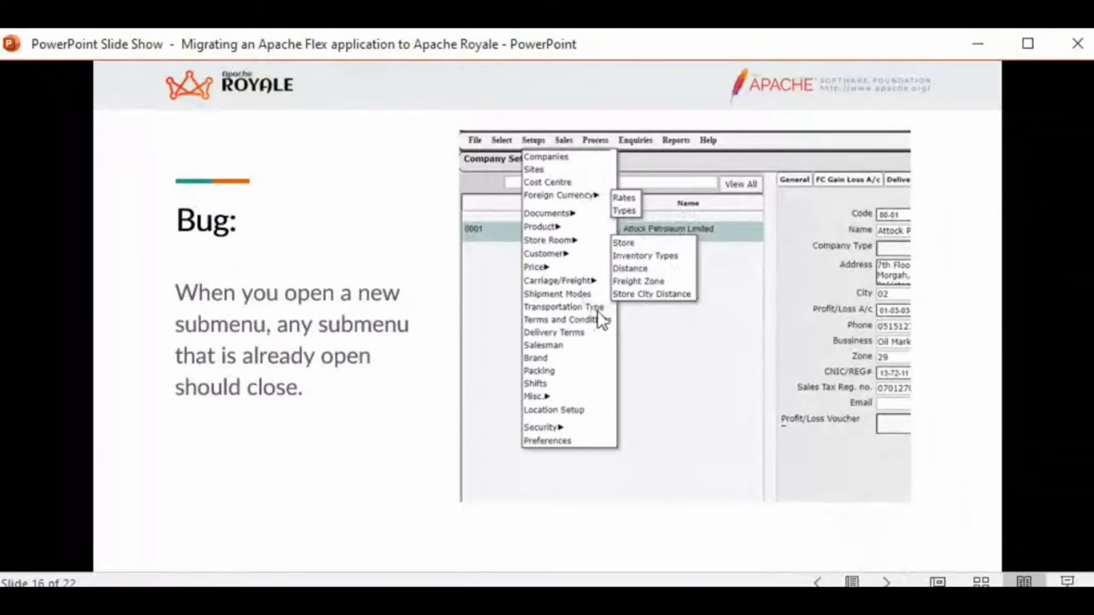
mouse_move(723, 430)
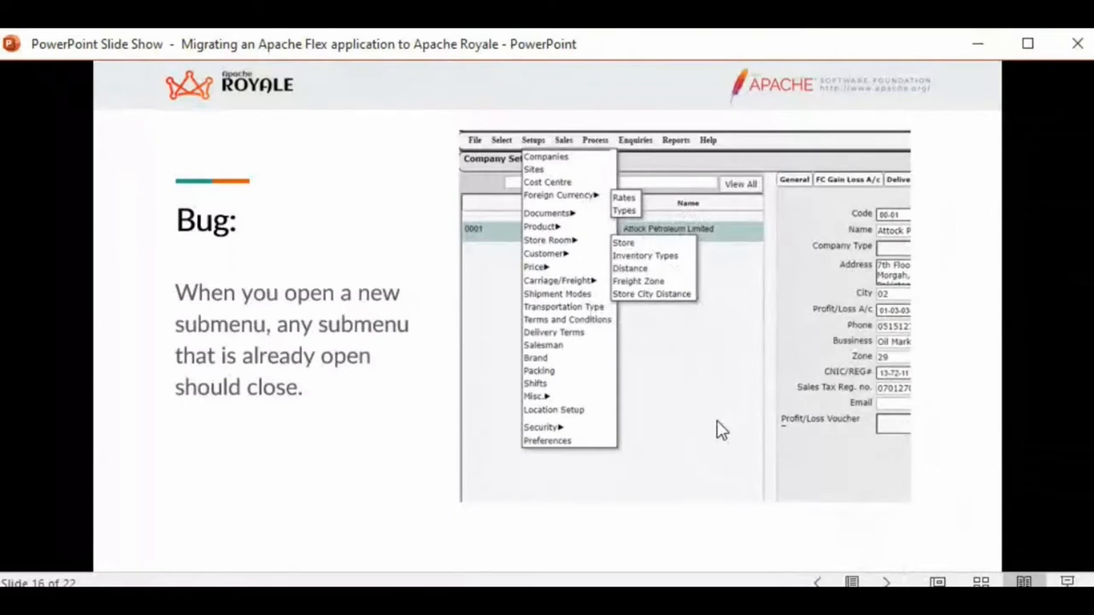
mouse_move(791, 511)
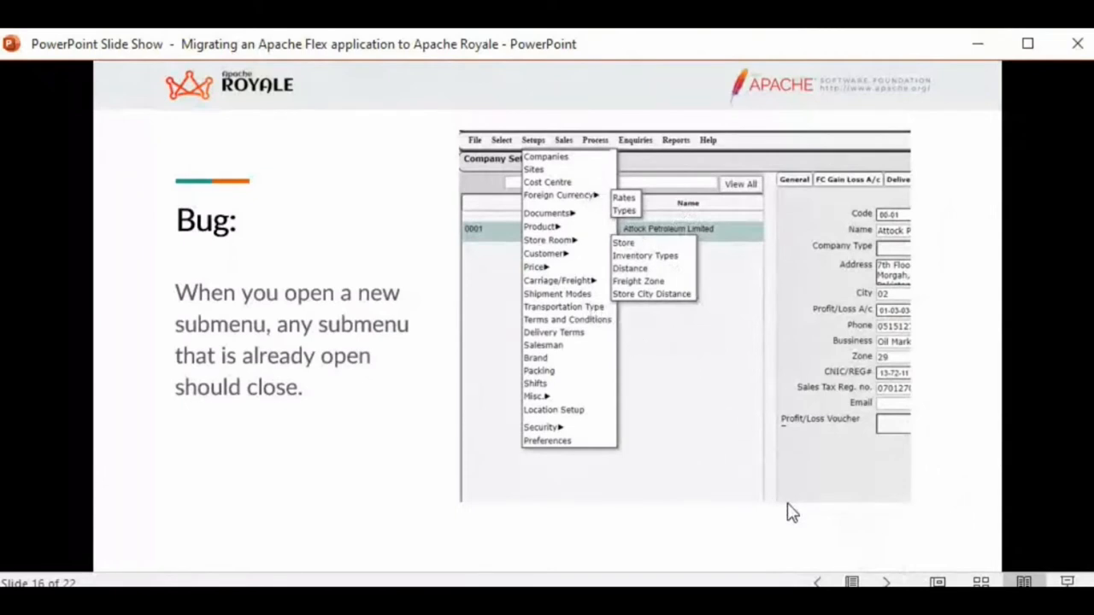
mouse_move(788, 532)
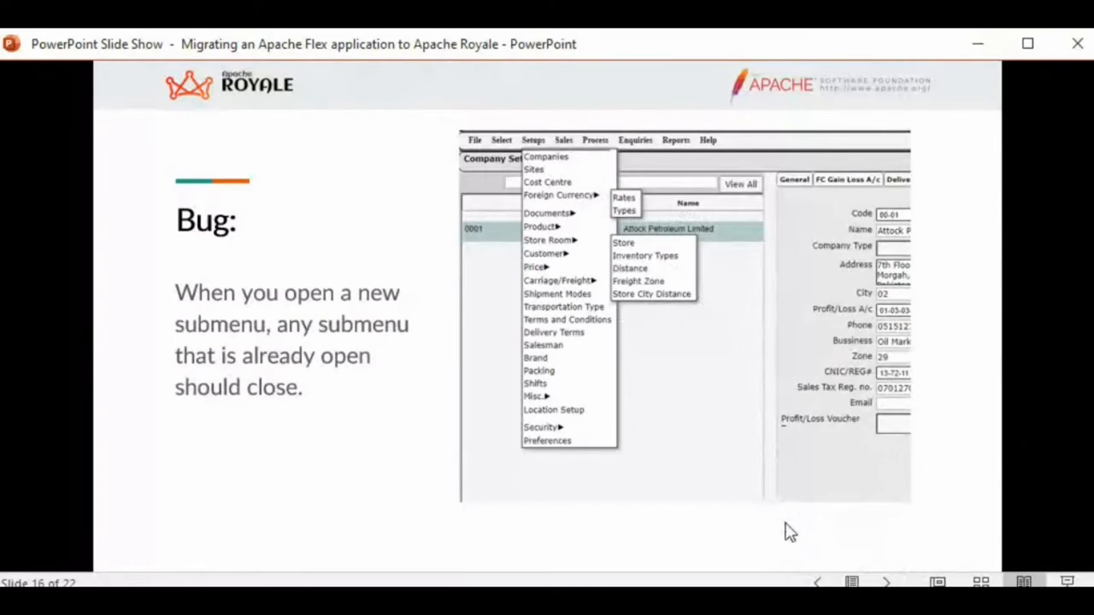
mouse_move(819, 534)
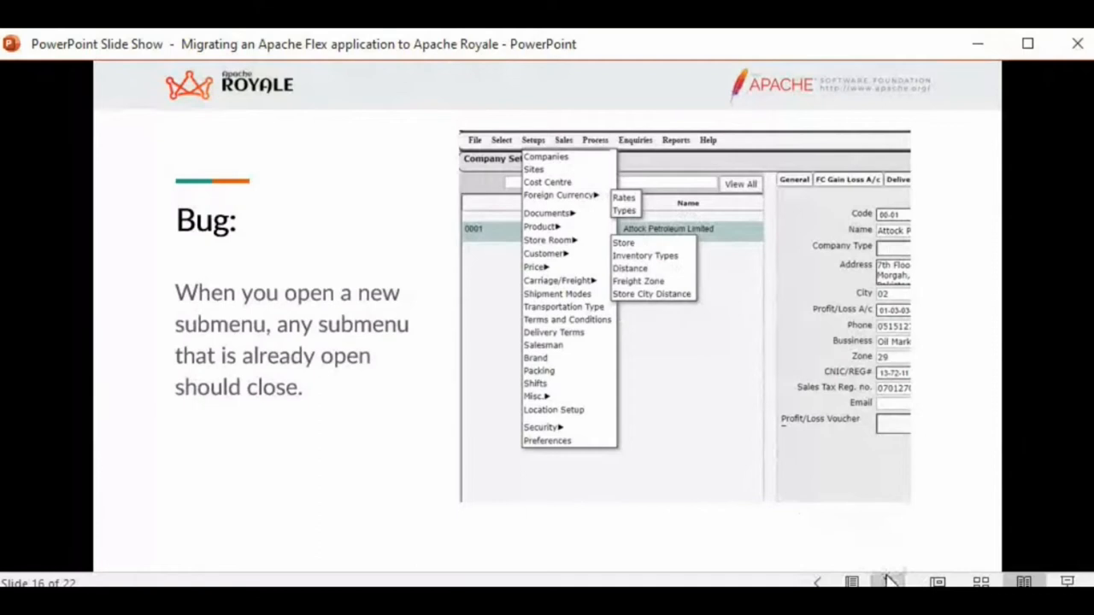
mouse_move(641, 227)
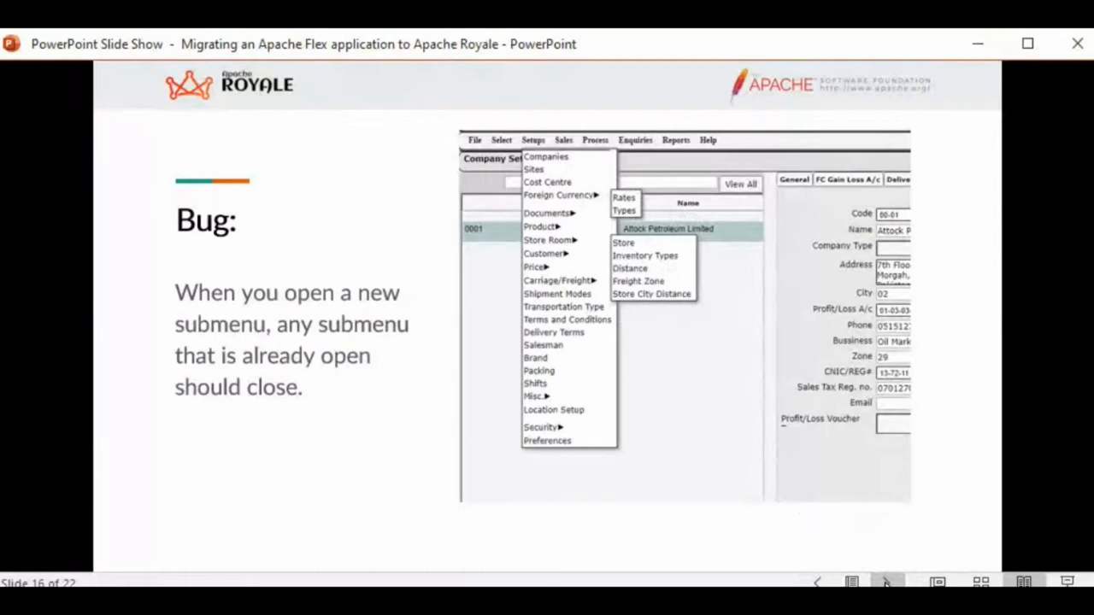
mouse_move(808, 51)
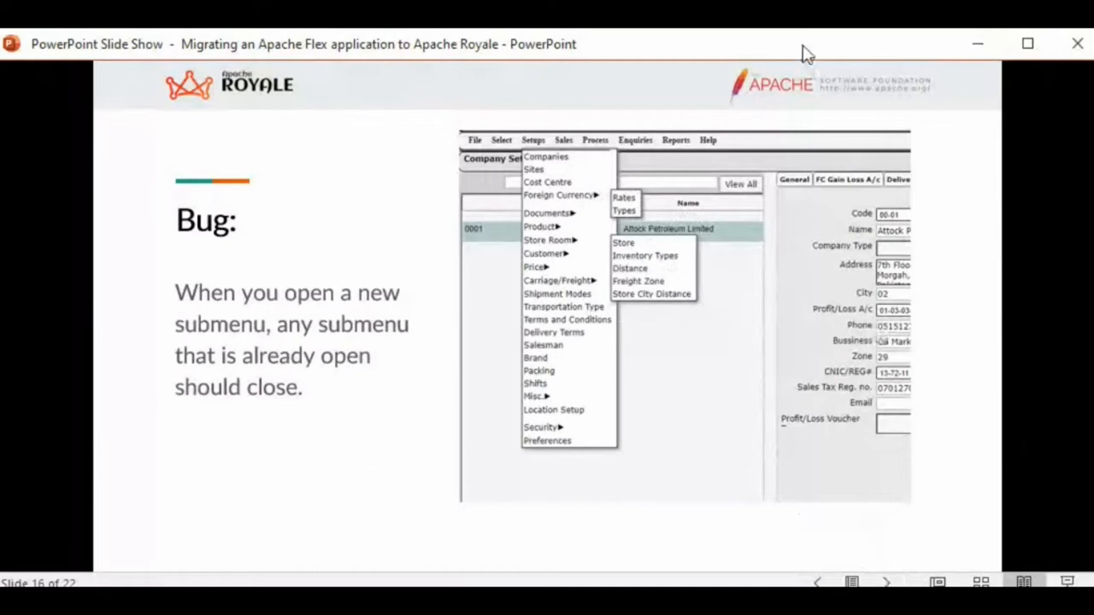
mouse_move(887, 570)
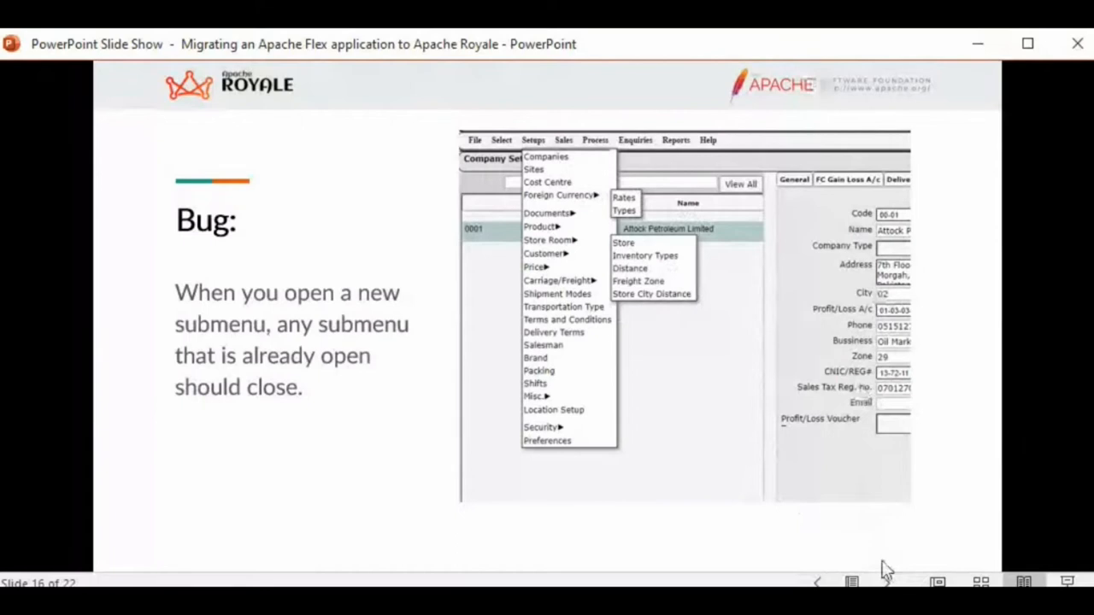
mouse_move(889, 581)
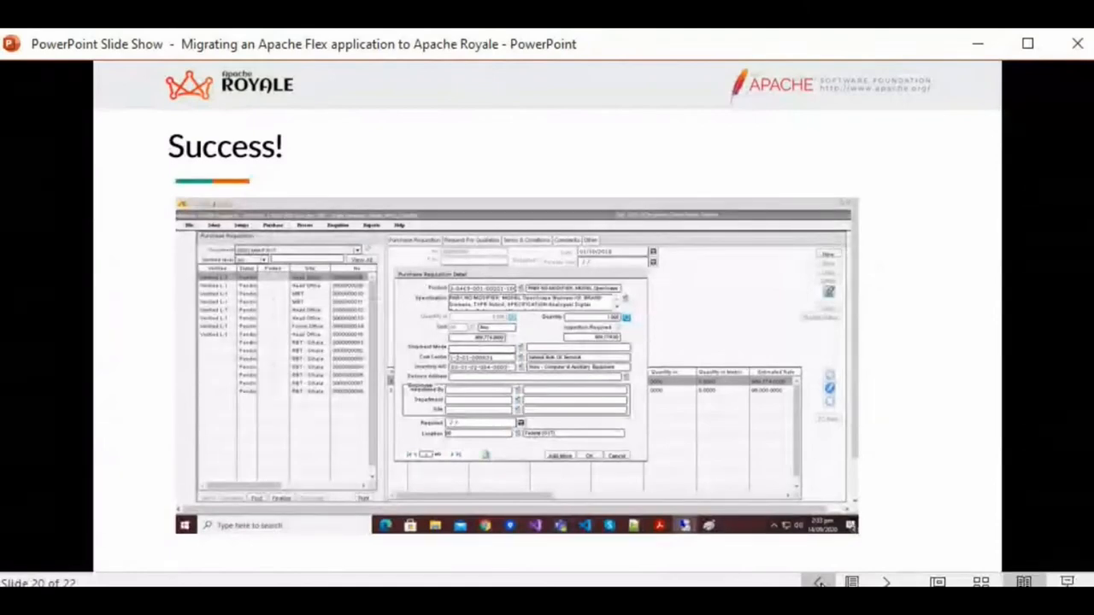
mouse_move(696, 56)
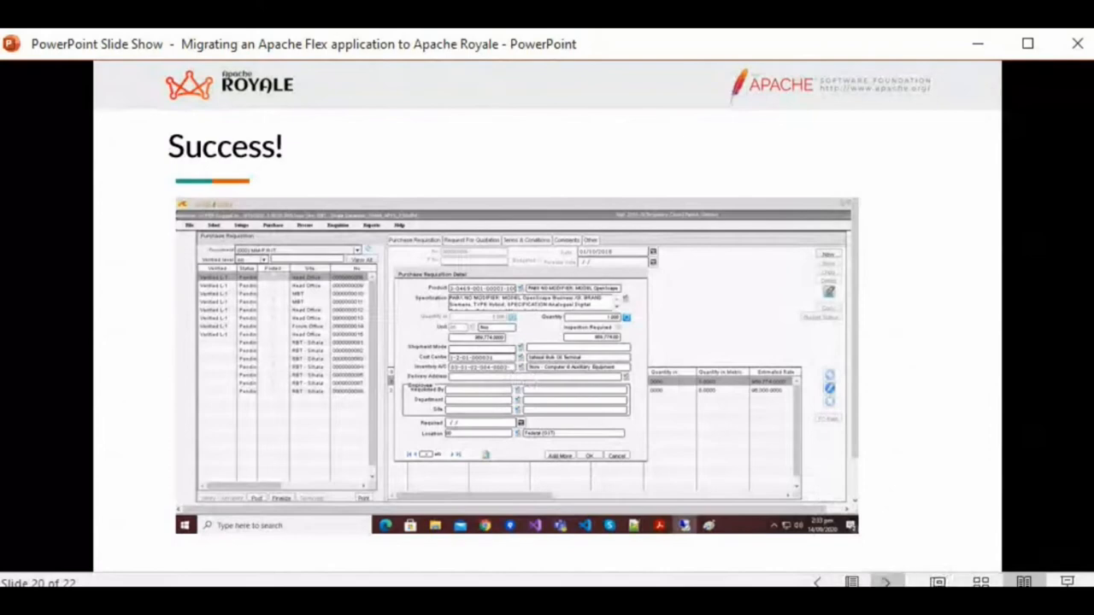
key("right")
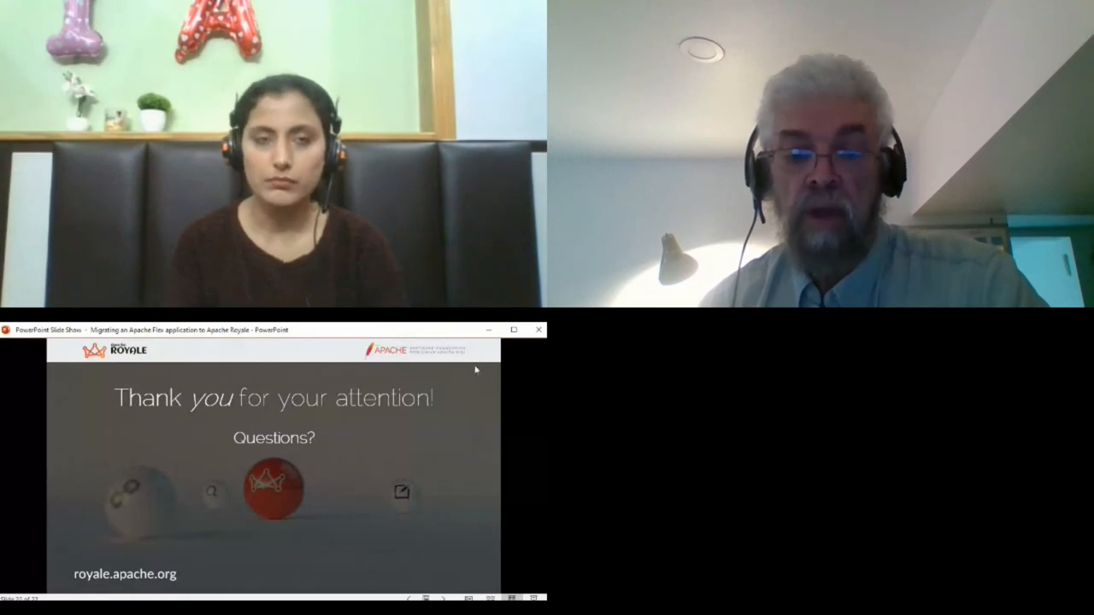
mouse_move(411, 333)
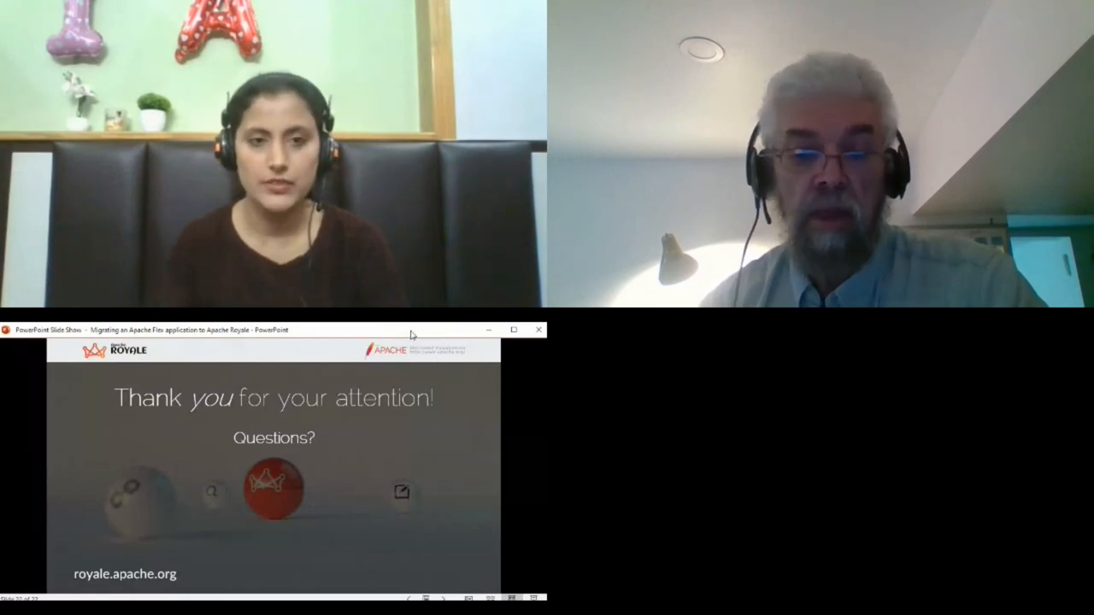